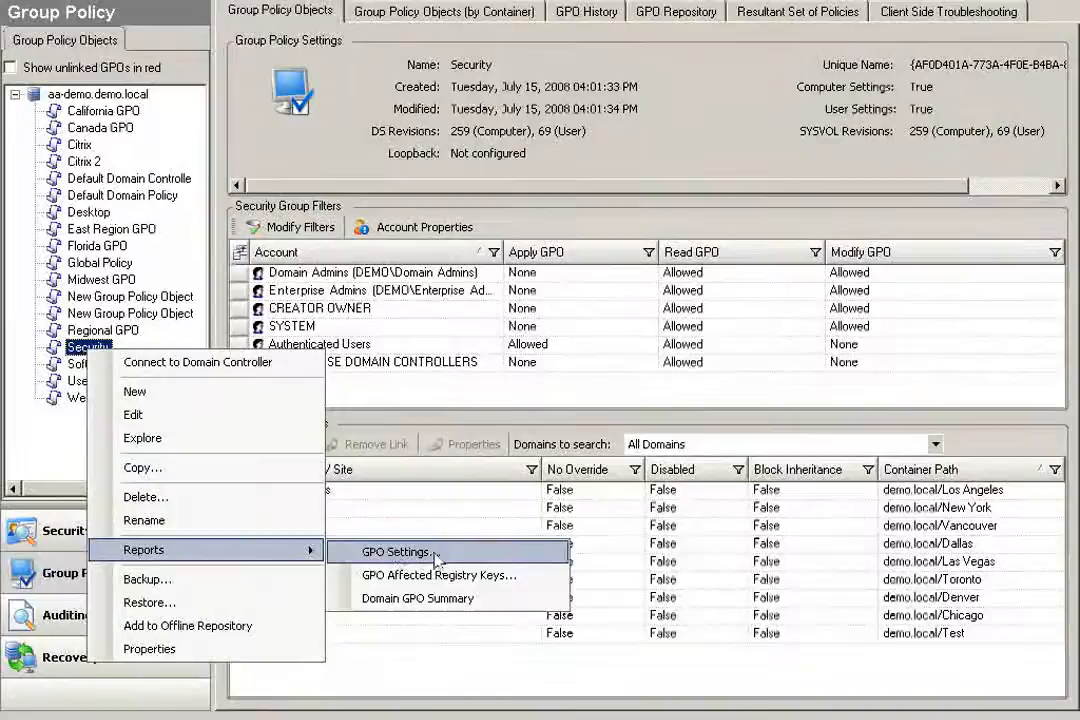
mouse_move(436, 576)
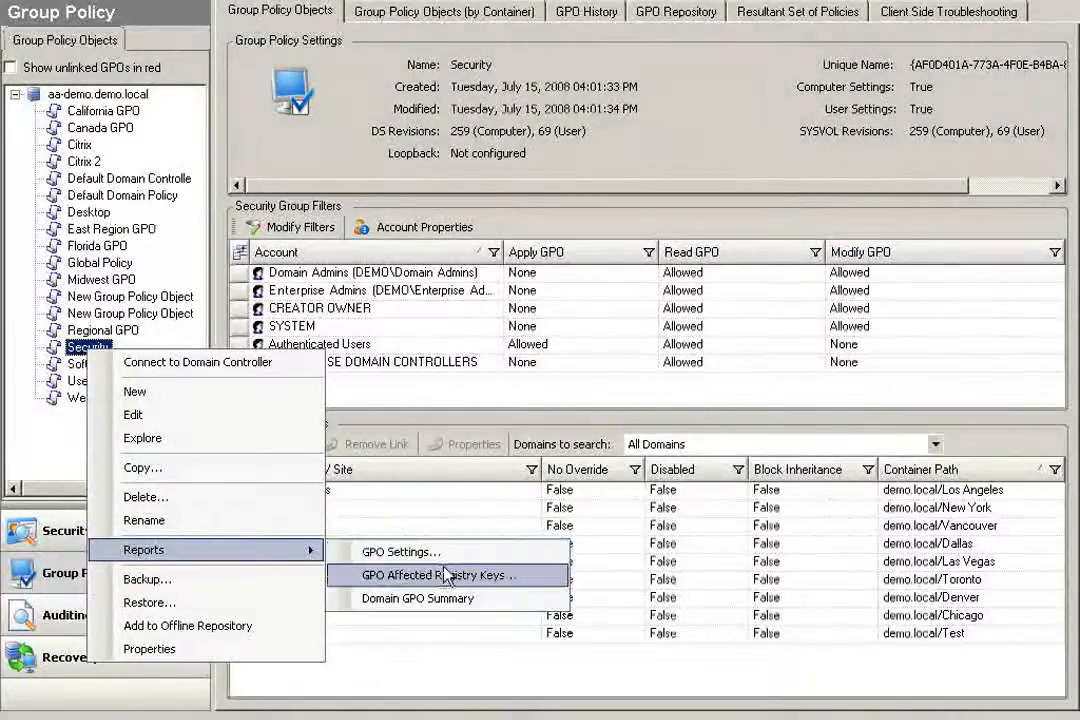
mouse_move(416, 598)
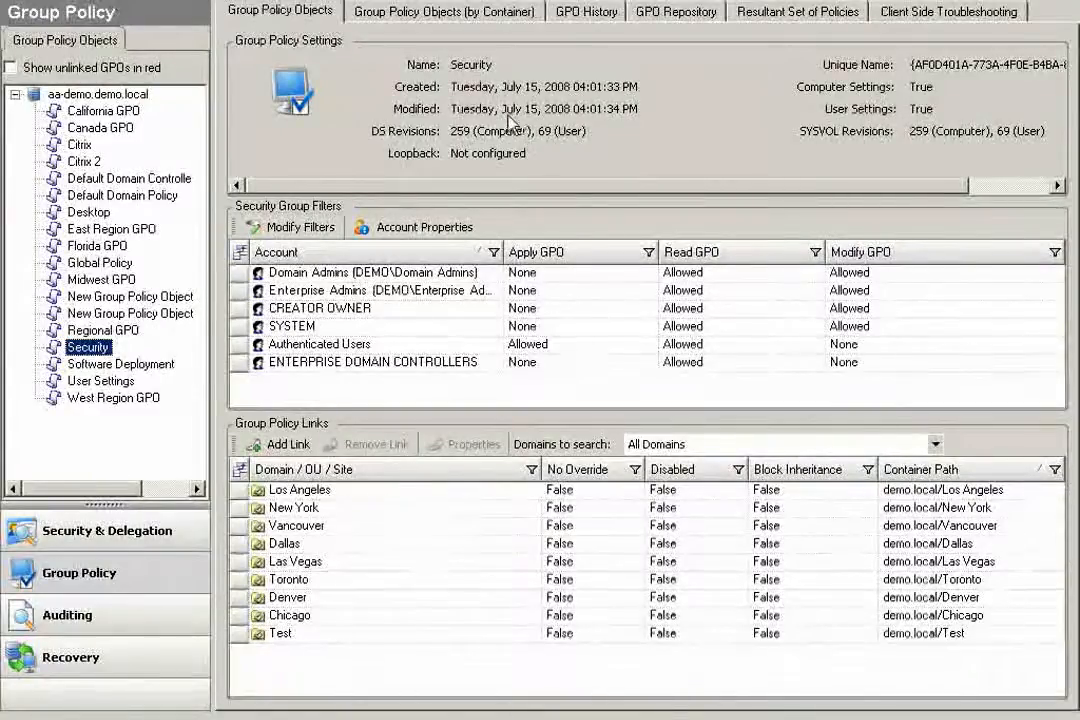
Bring up the Security GPO's action menu to add it to the offline repository
right_click(88, 348)
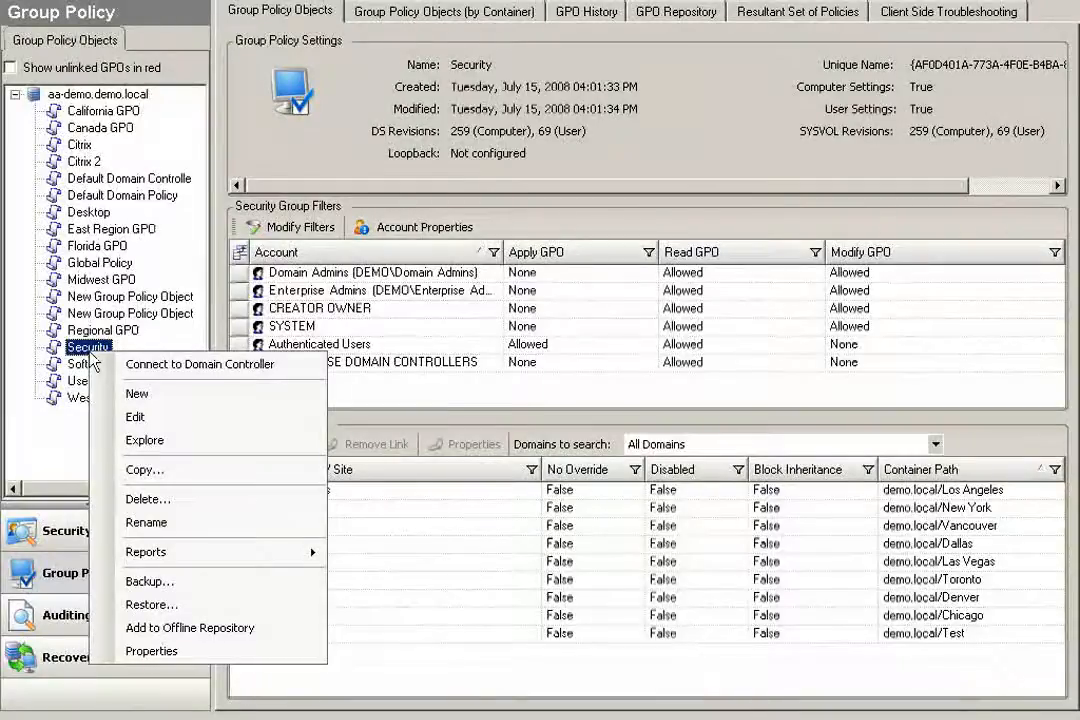
mouse_move(188, 628)
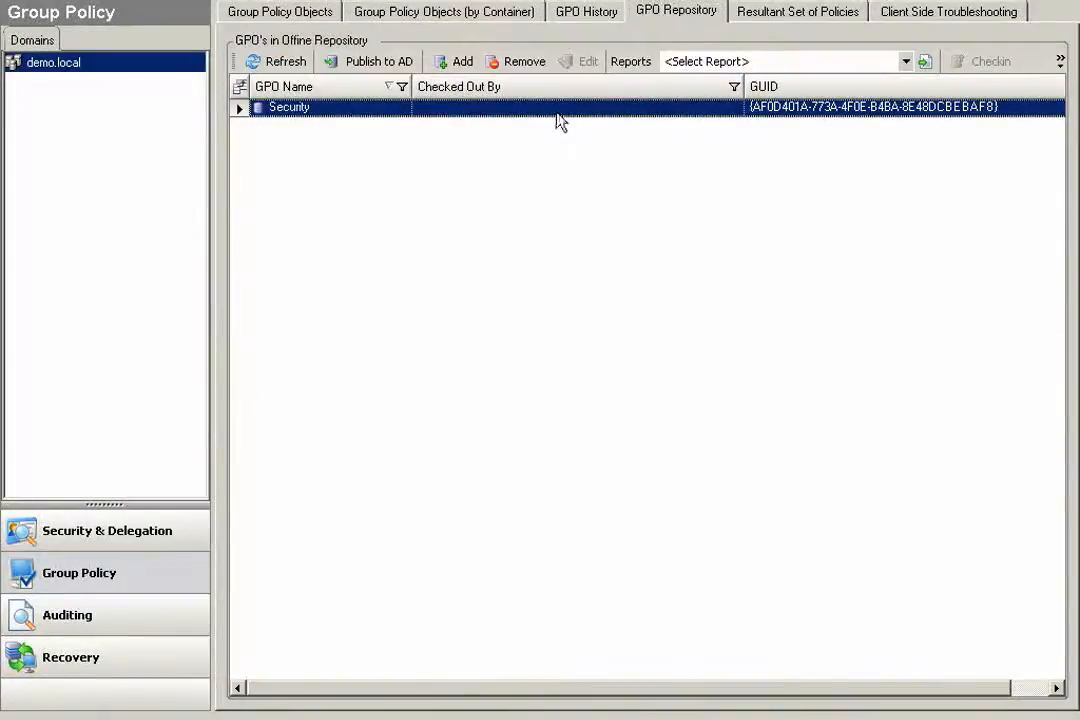
Check out Security from the repository, edit it offline briefly, and close the editor
right_click(288, 108)
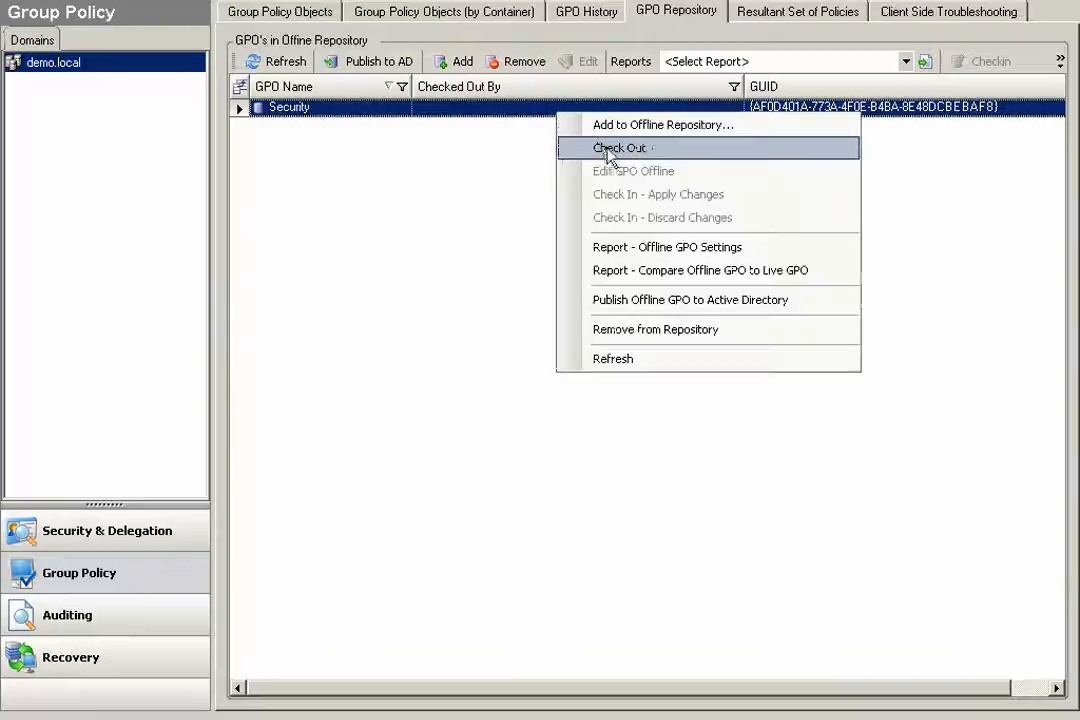
left_click(620, 148)
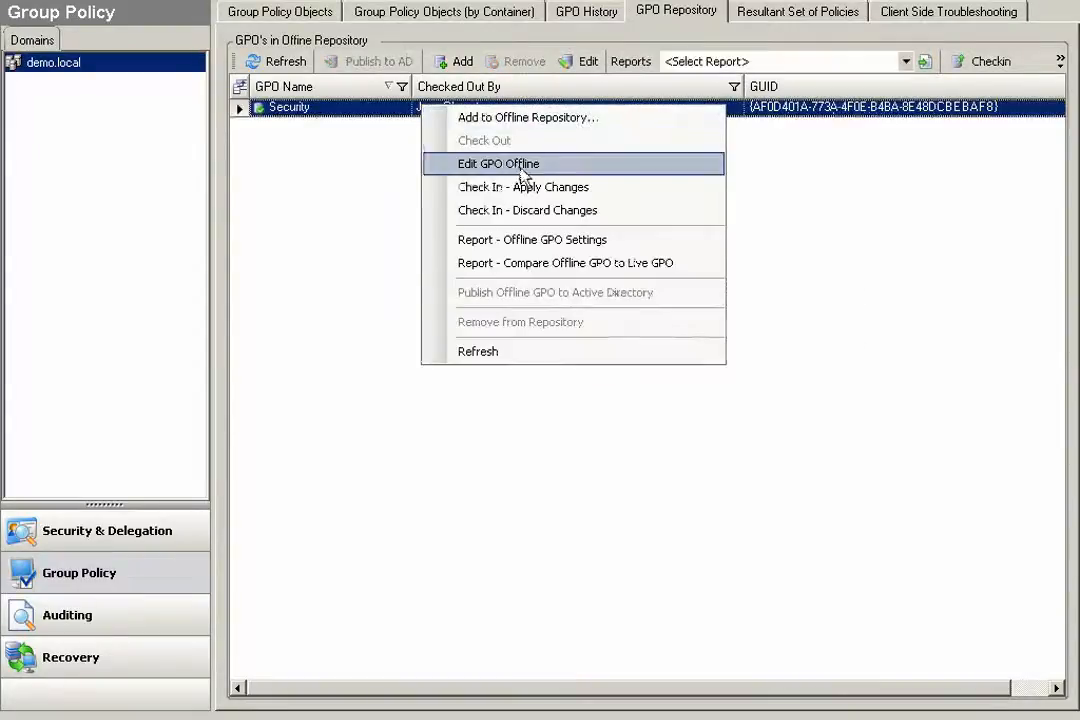
left_click(498, 164)
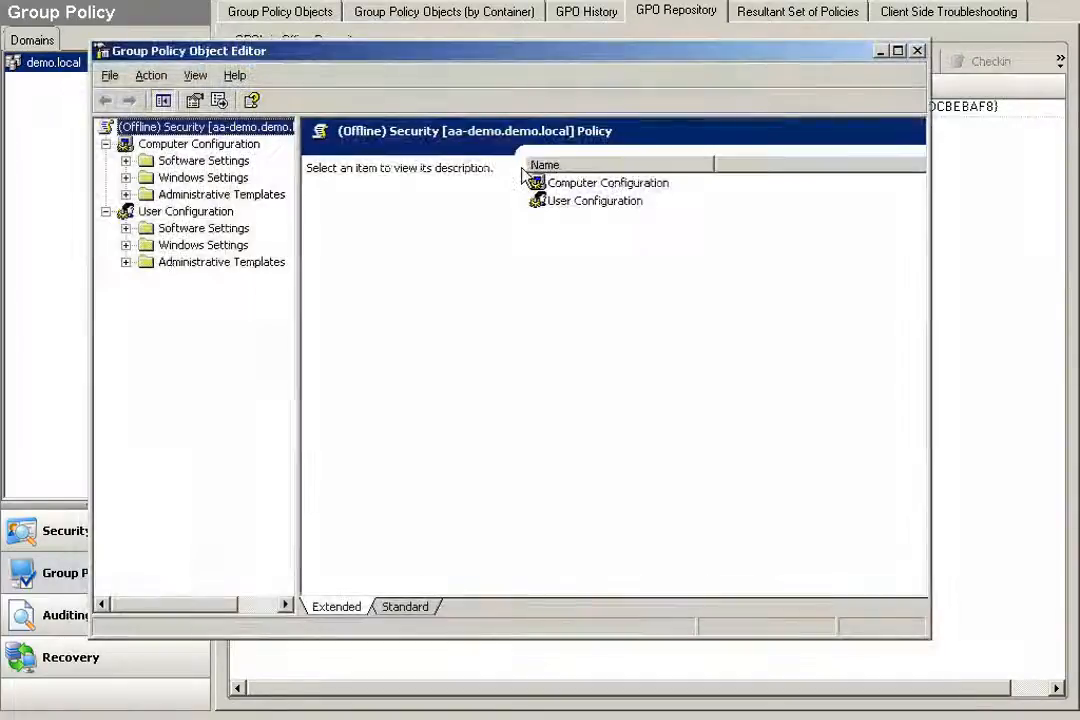
mouse_move(168, 420)
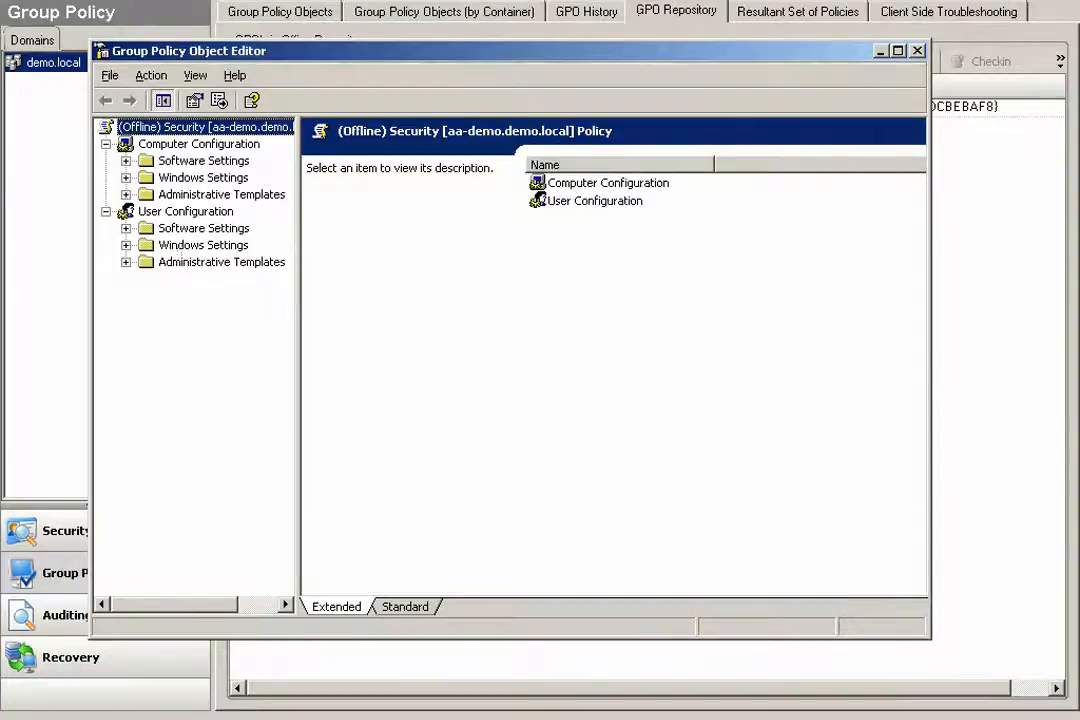
left_click(916, 52)
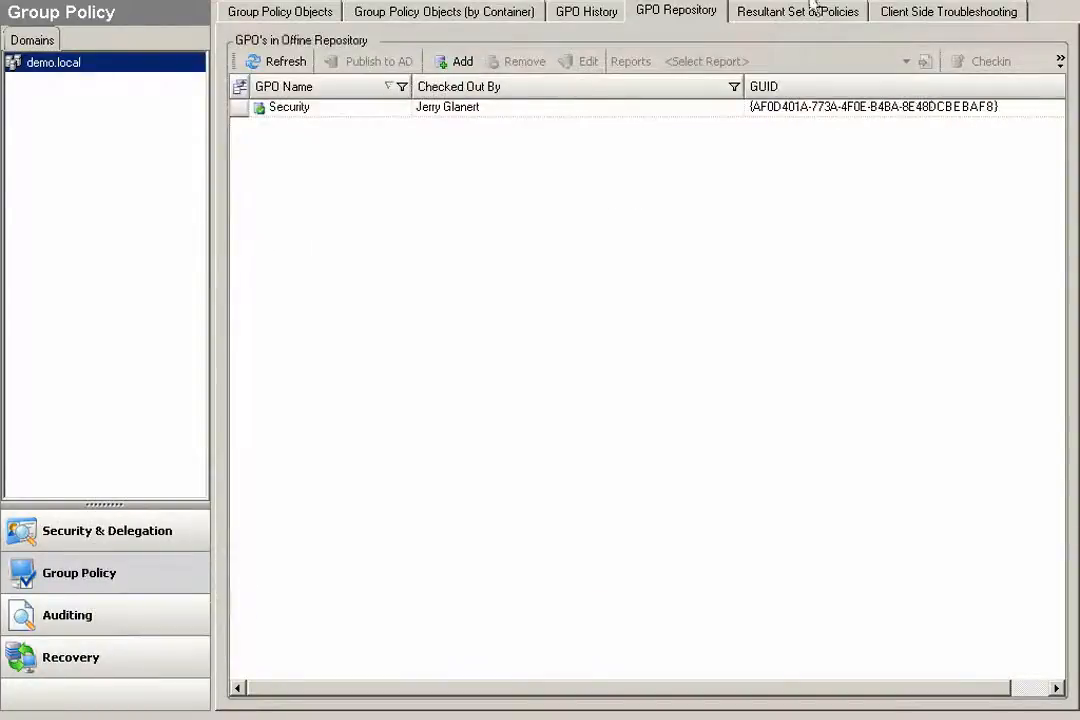
Enable Use Offline GPO Repository for the RSoP calculation and choose the Security object
left_click(798, 12)
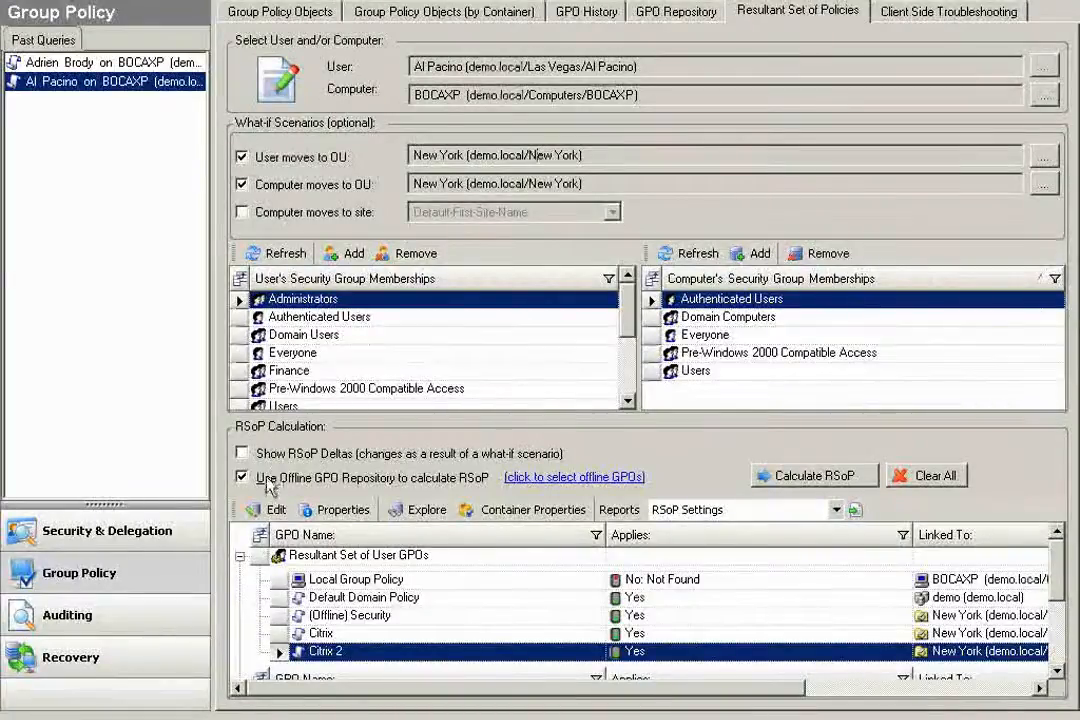
left_click(240, 476)
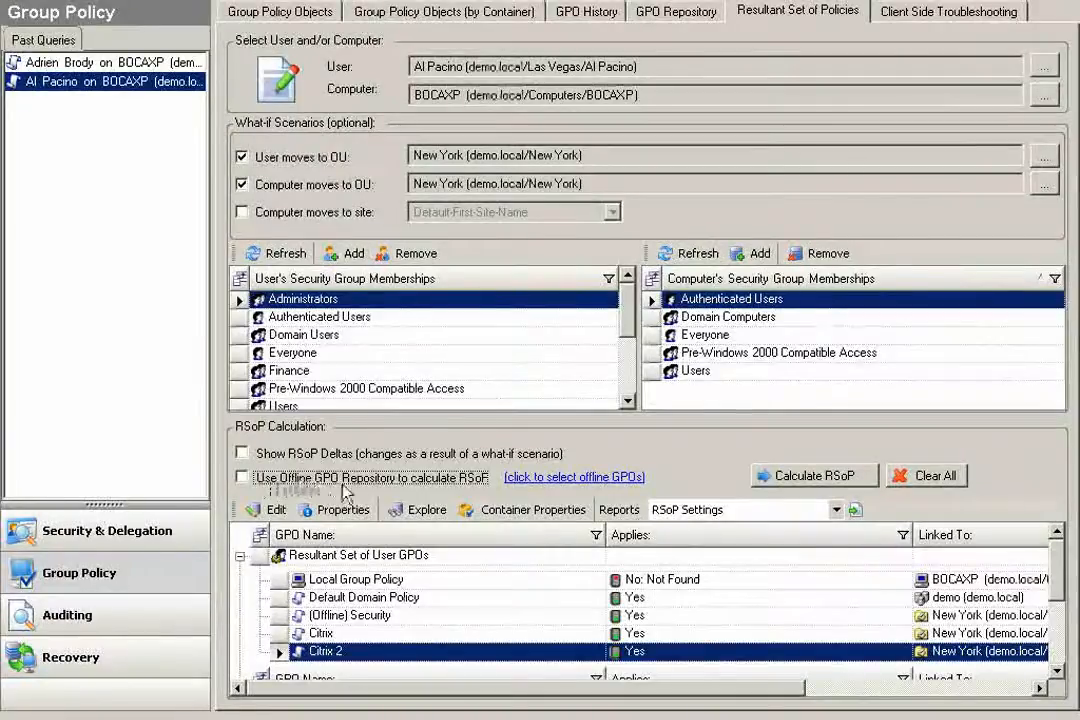
left_click(572, 476)
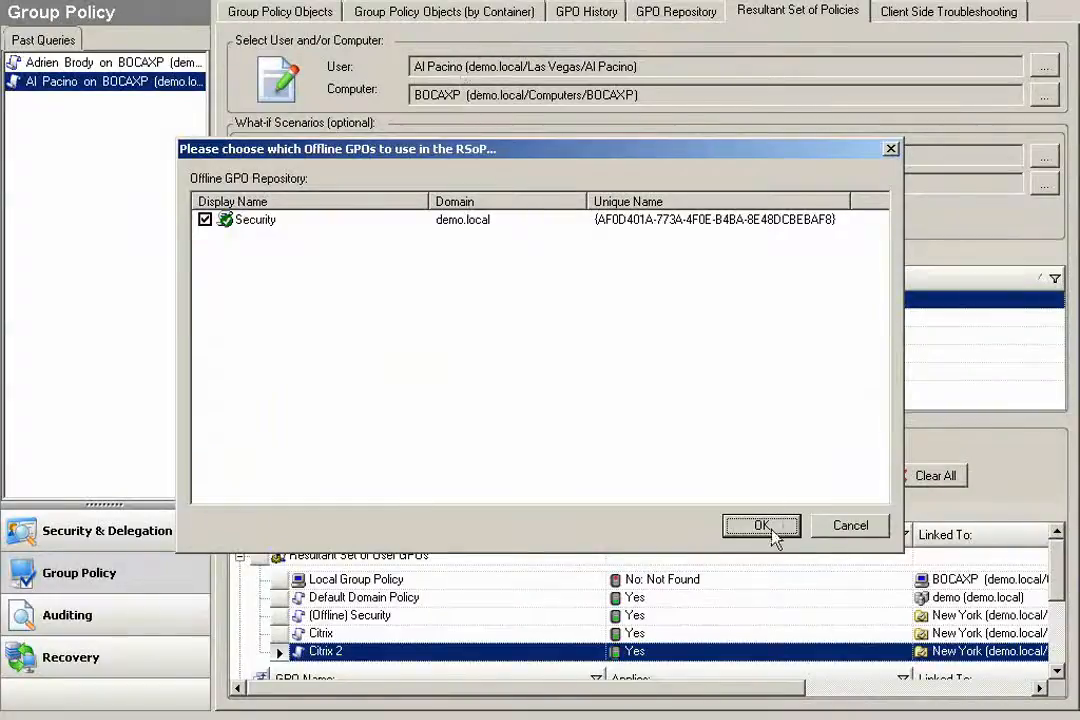
left_click(760, 524)
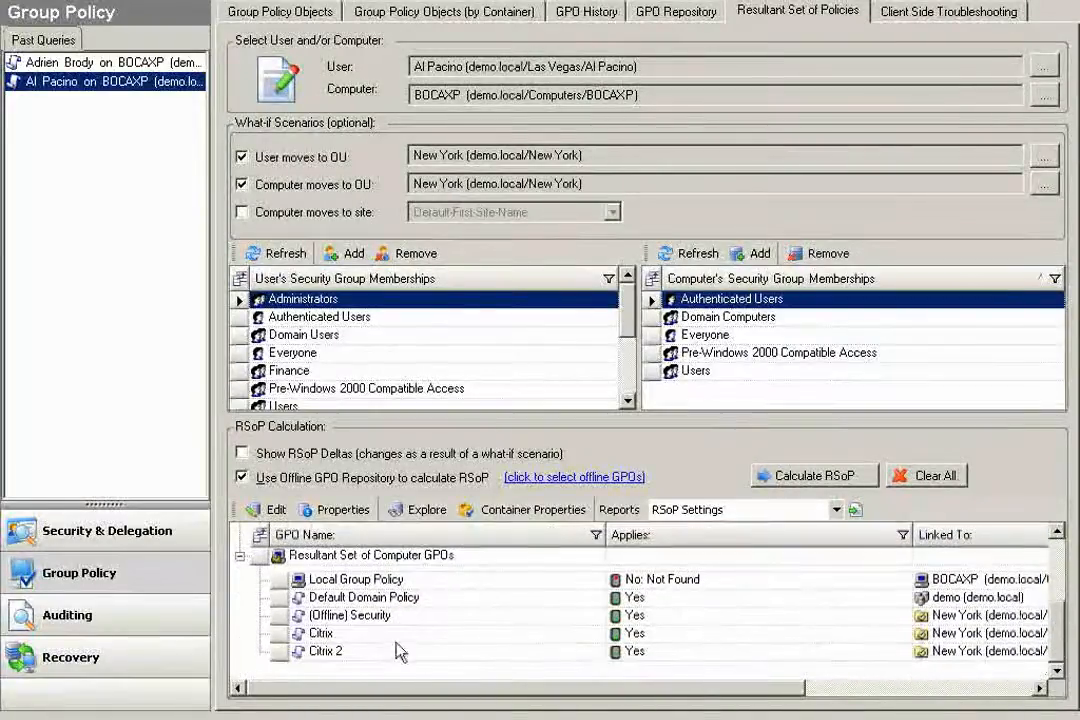
Review the RSoP results, selecting Default Domain Policy and the offline Security entry
left_click(364, 596)
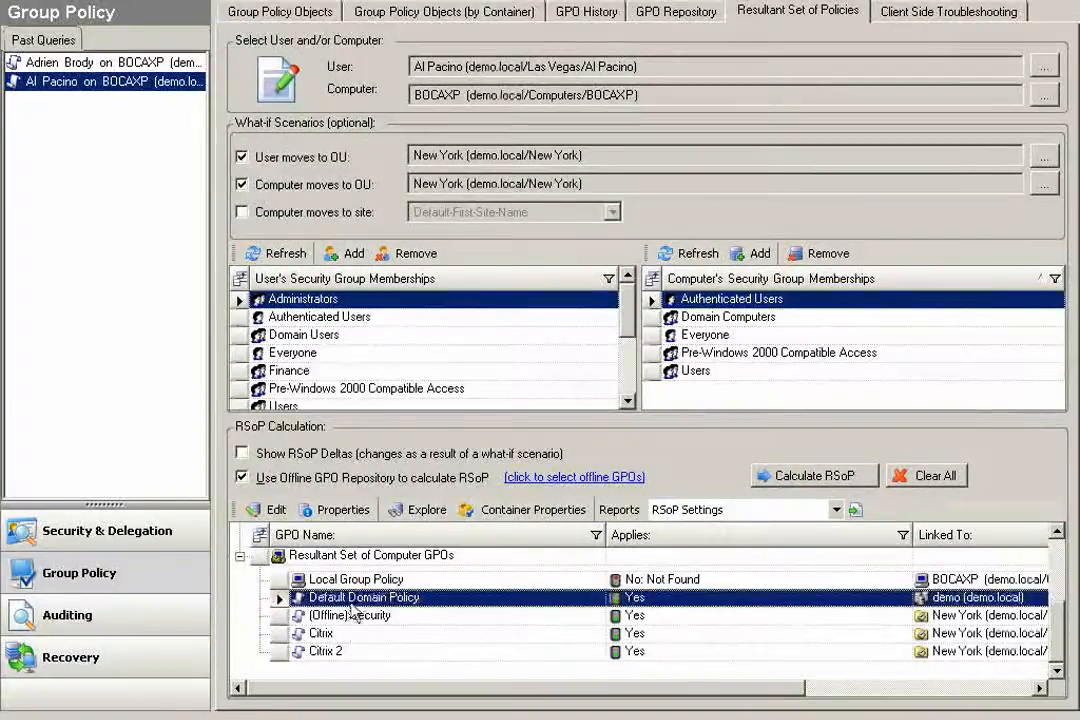
left_click(350, 616)
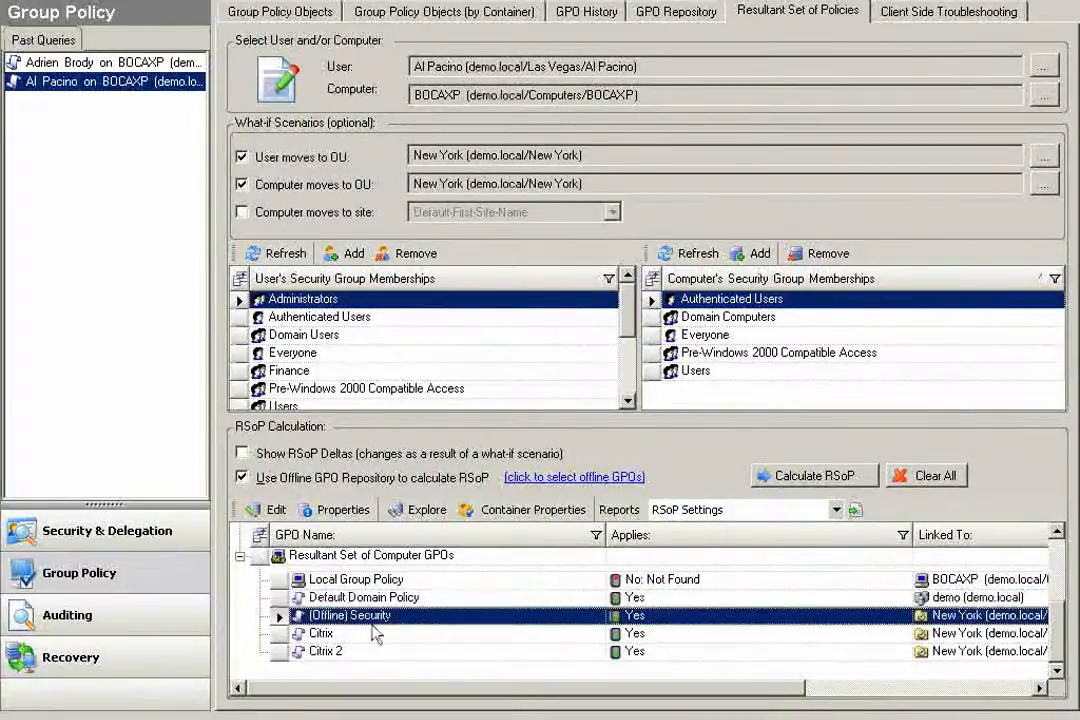
left_click(324, 652)
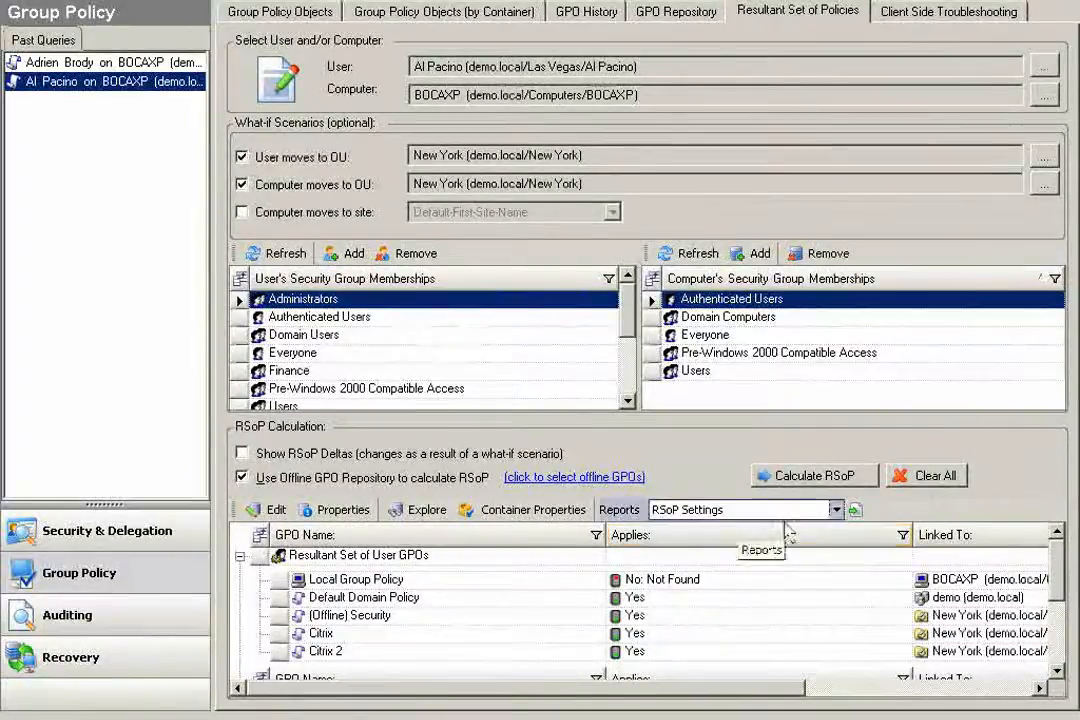
left_click(838, 510)
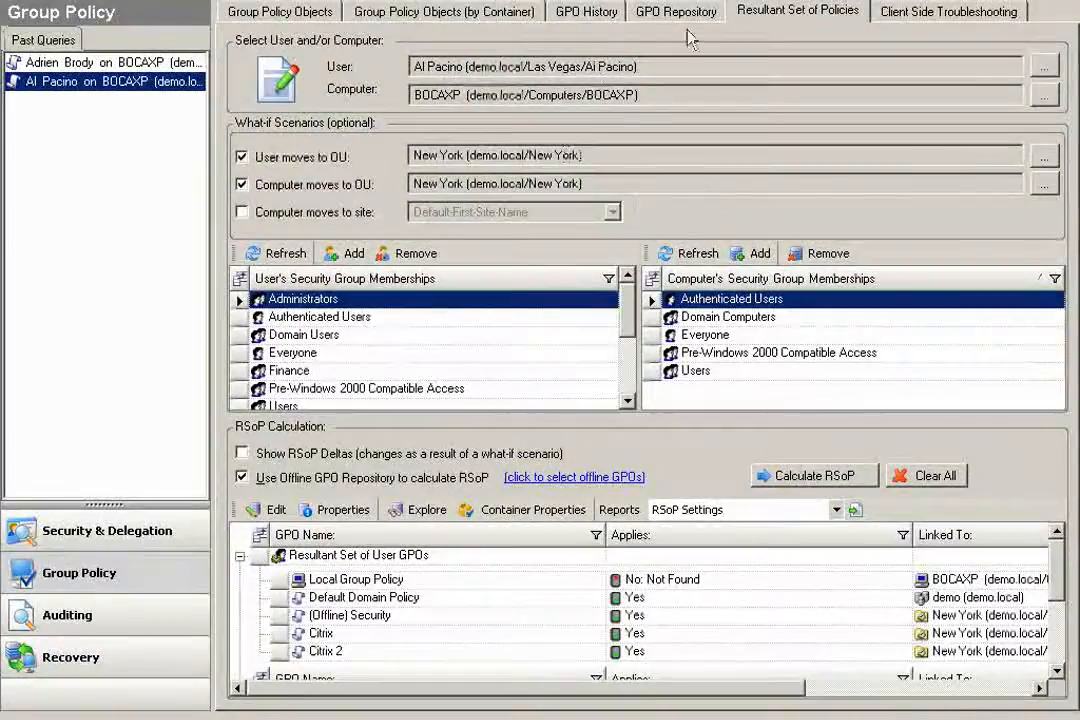
Show the Security entry in the offline repository and bring up its publishing actions
left_click(676, 12)
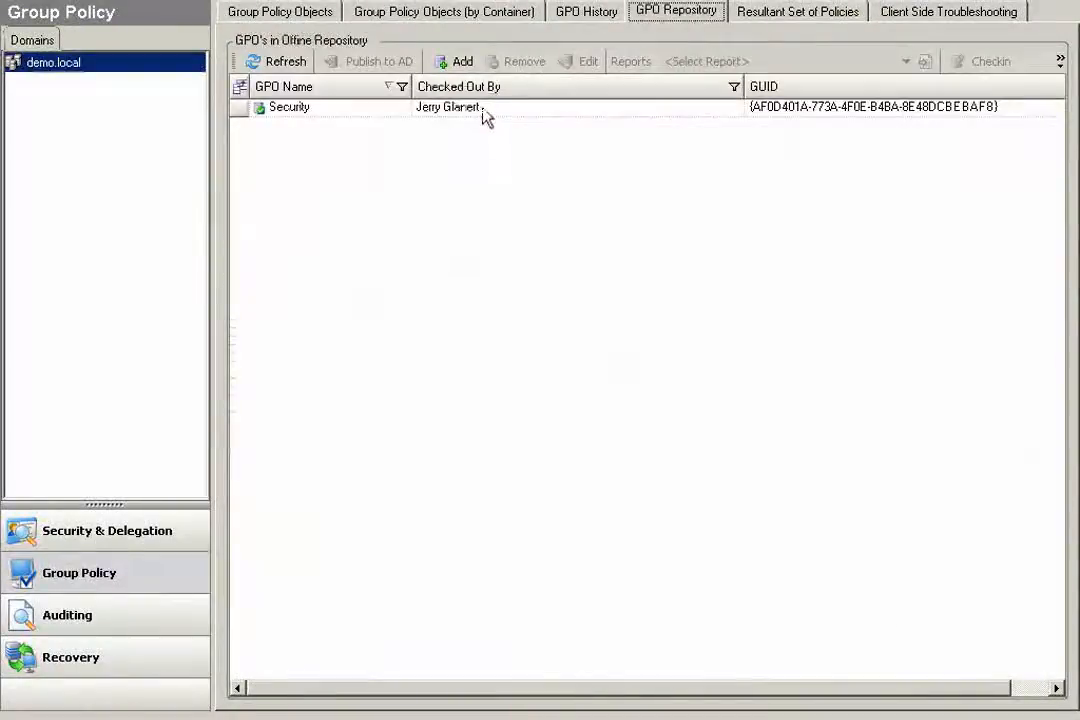
right_click(288, 108)
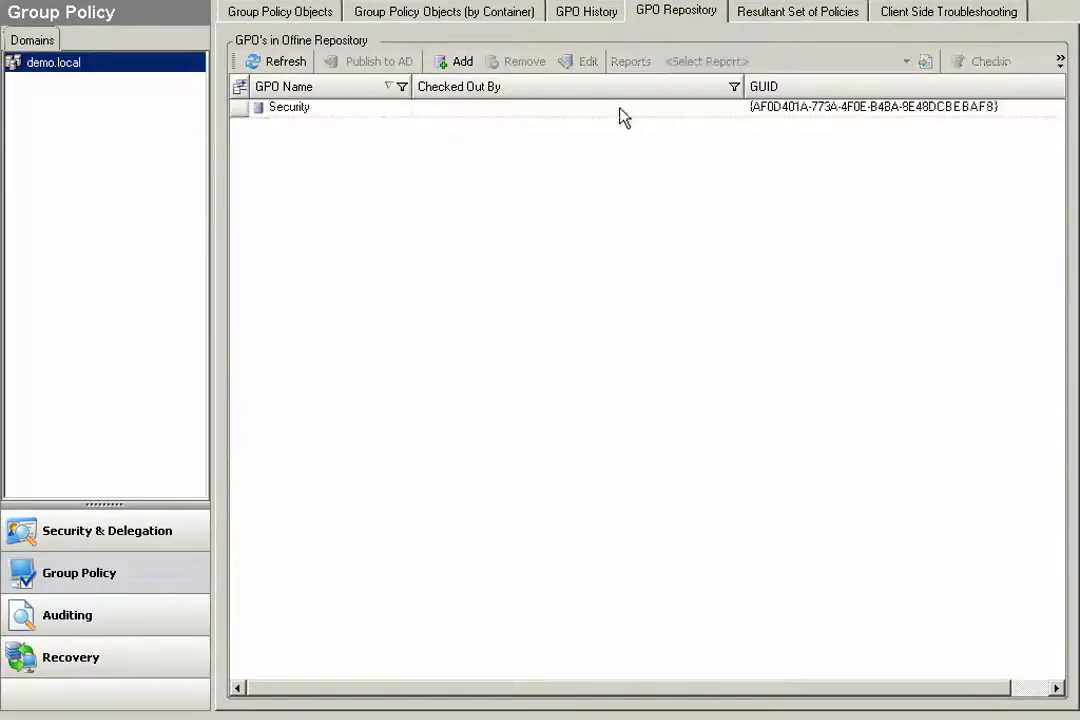
right_click(288, 108)
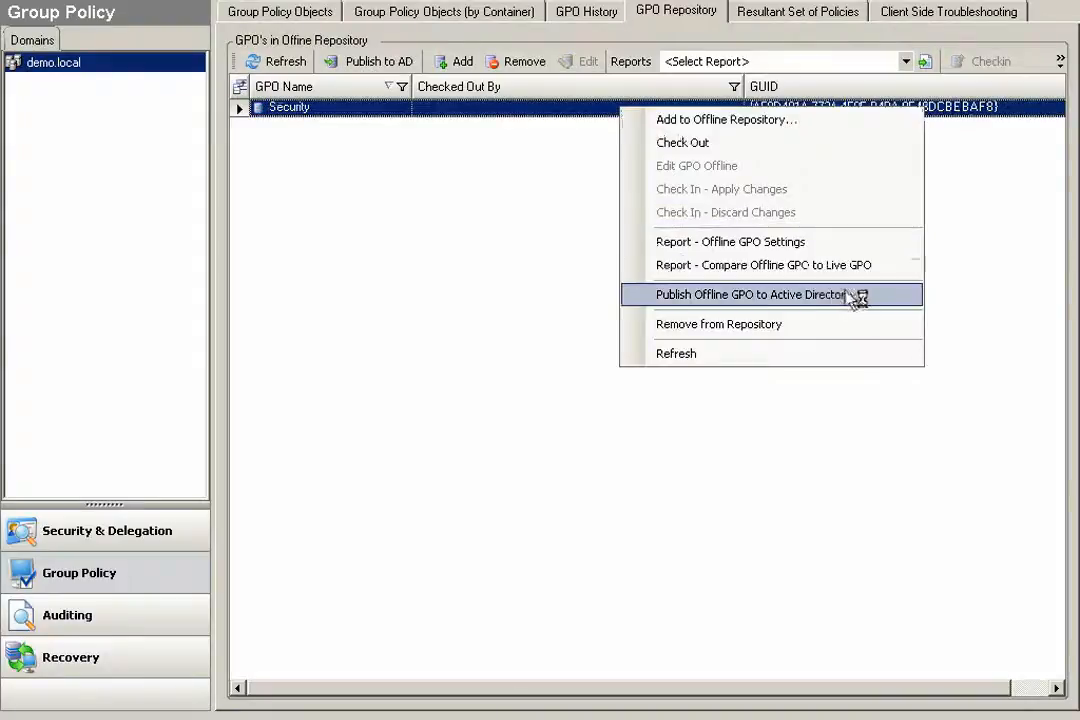
mouse_move(870, 302)
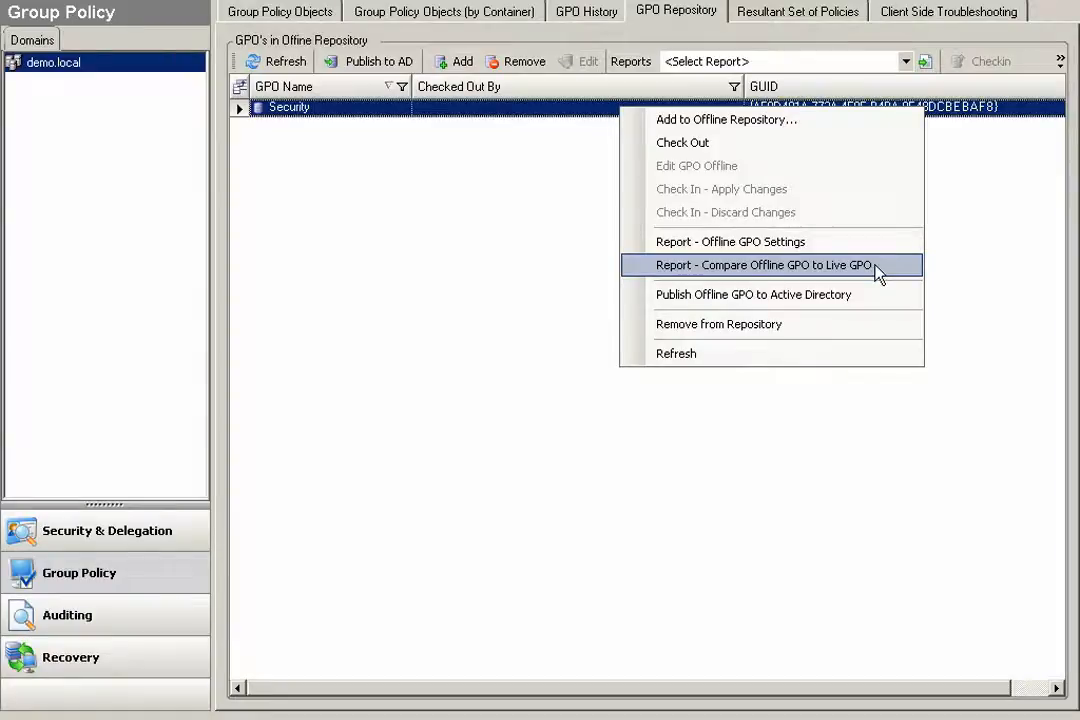
mouse_move(548, 332)
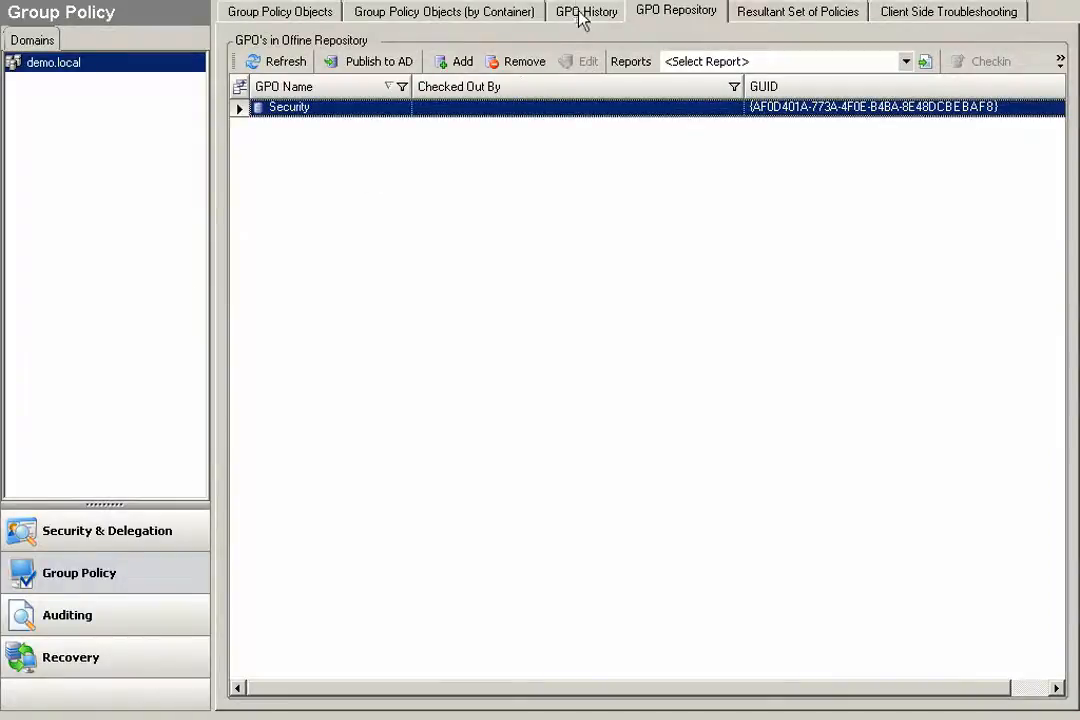
Review the Security GPO's version history and select the May 21, 2008 revision
left_click(586, 12)
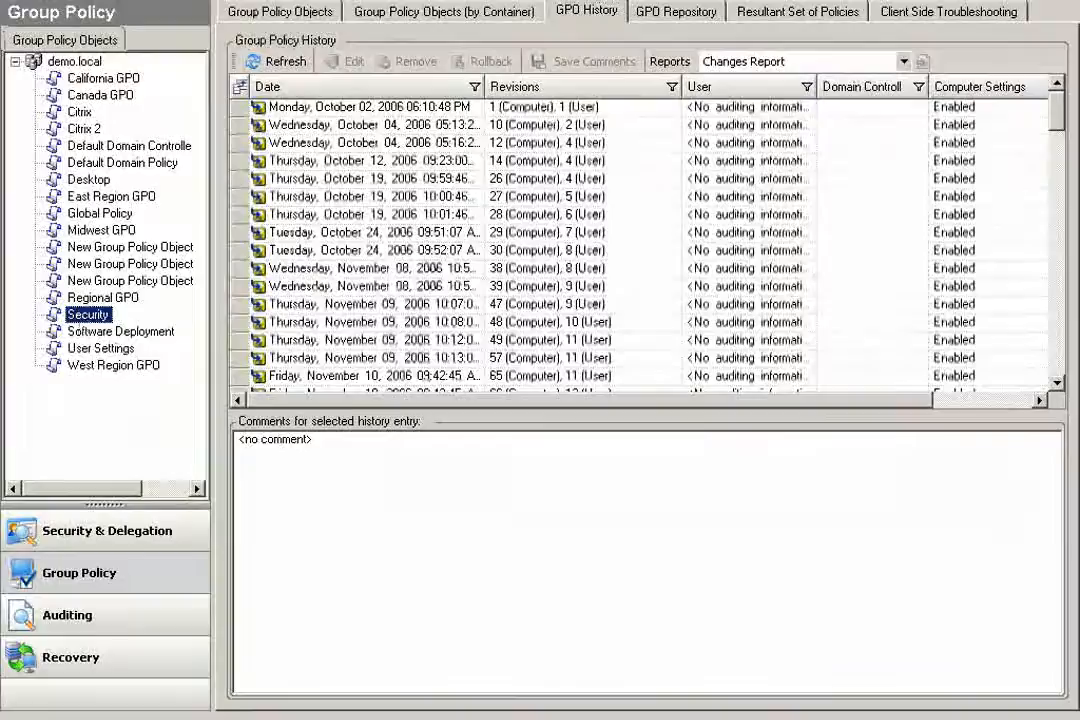
scroll("down", 3)
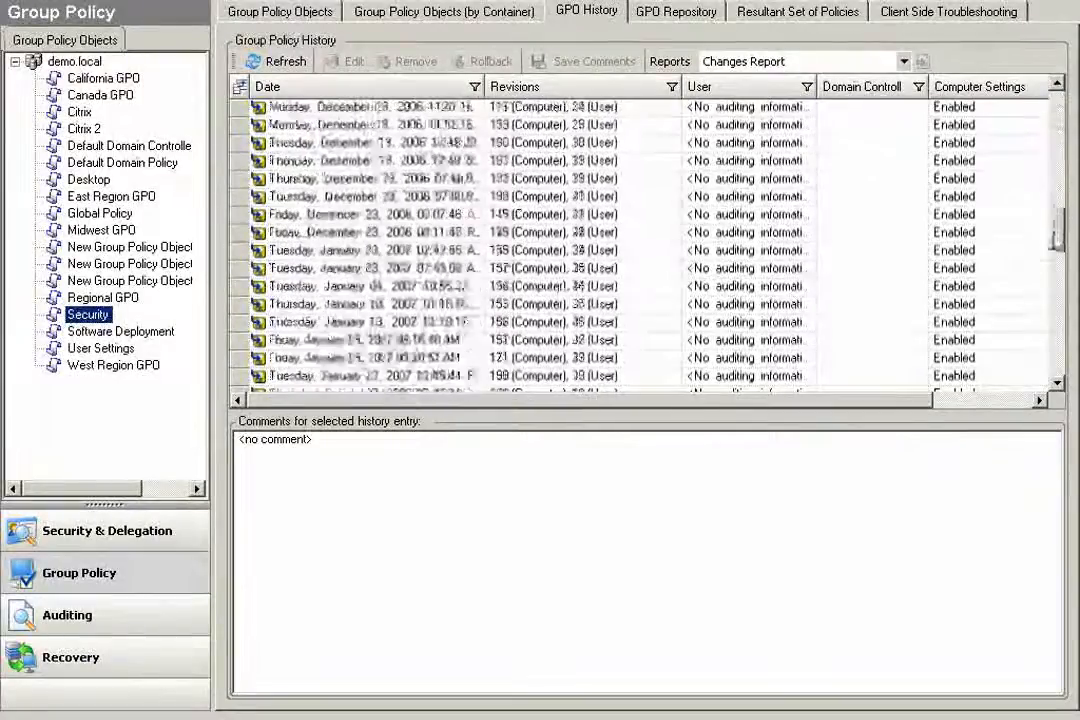
scroll("down", 3)
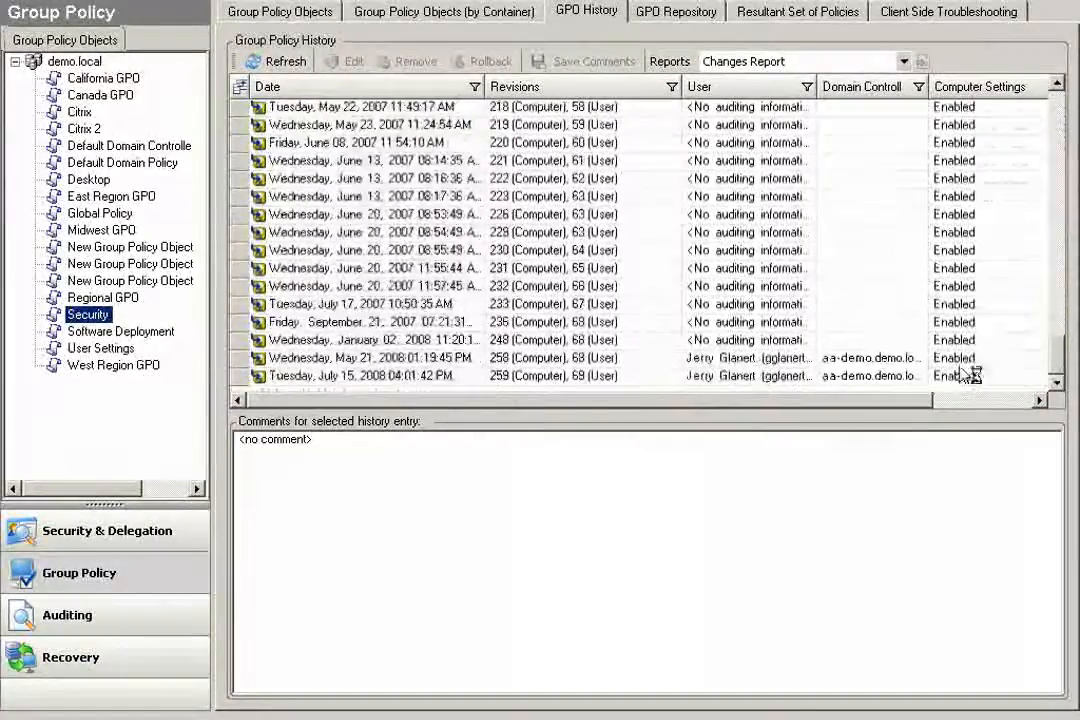
left_click(390, 376)
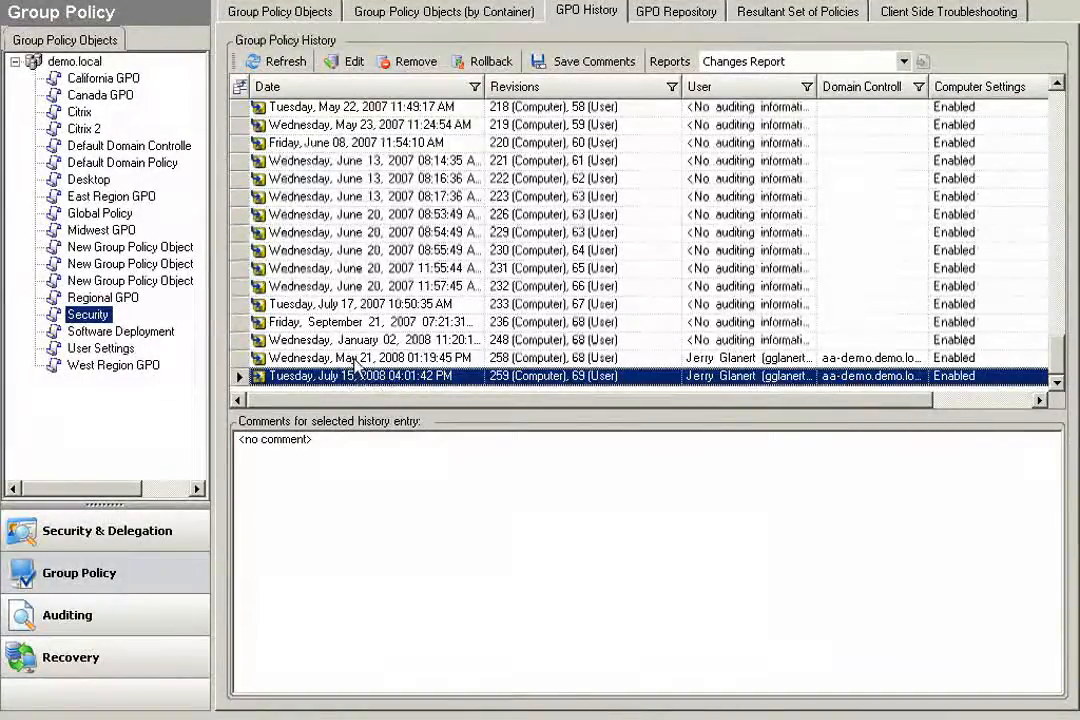
left_click(370, 356)
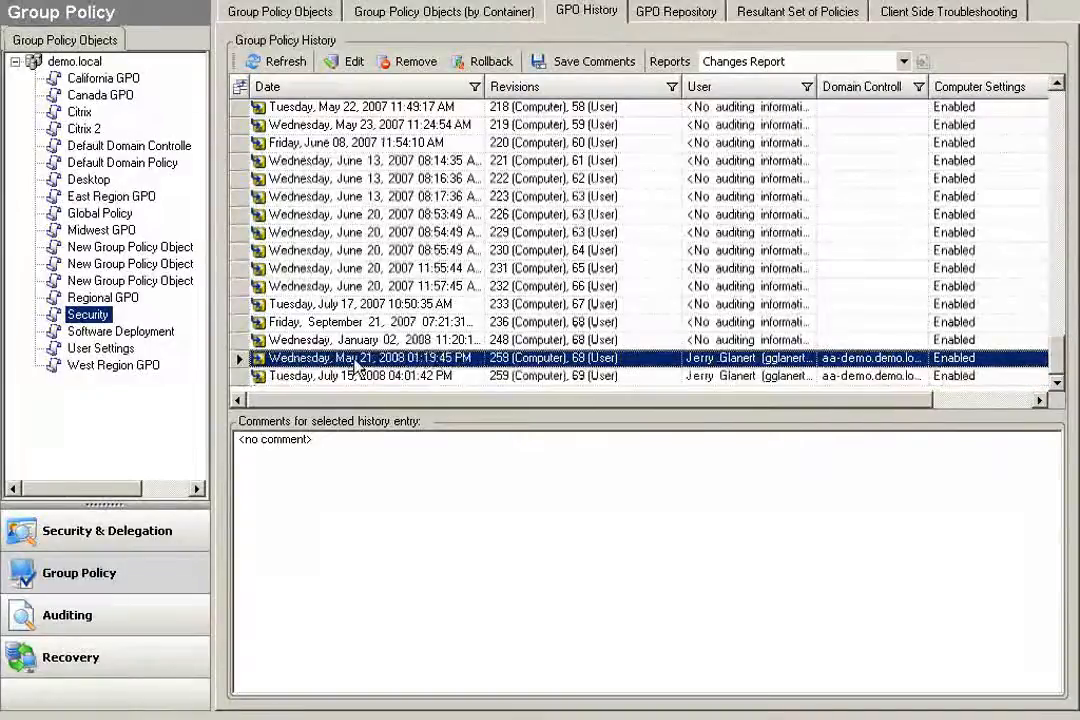
left_click(364, 376)
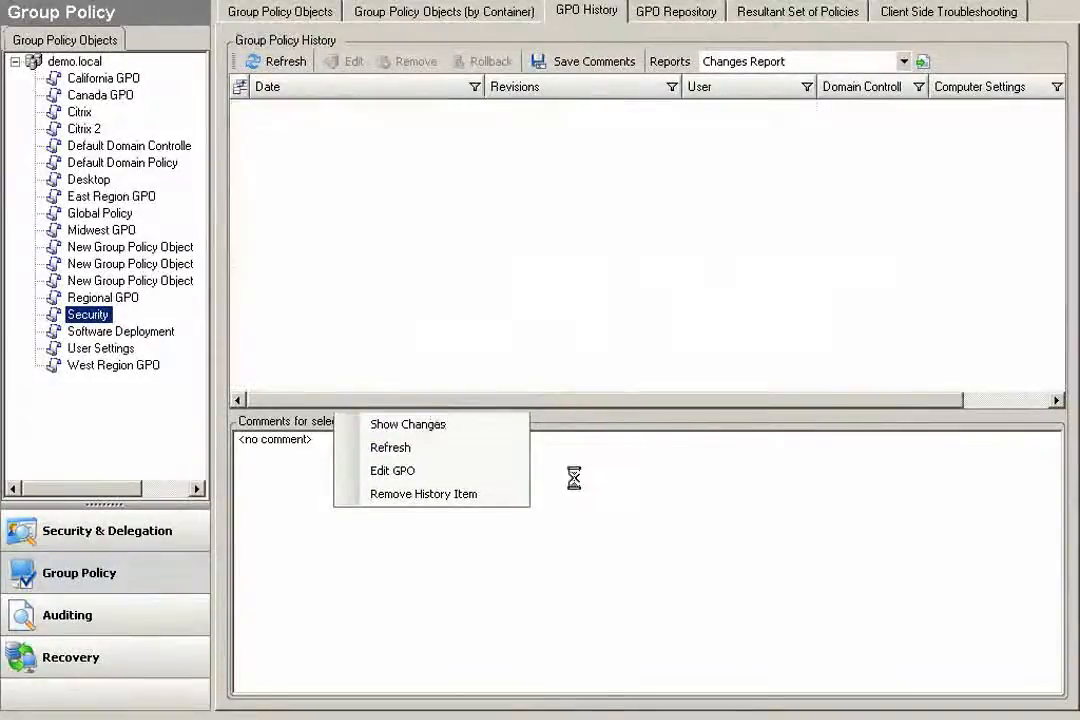
left_click(408, 424)
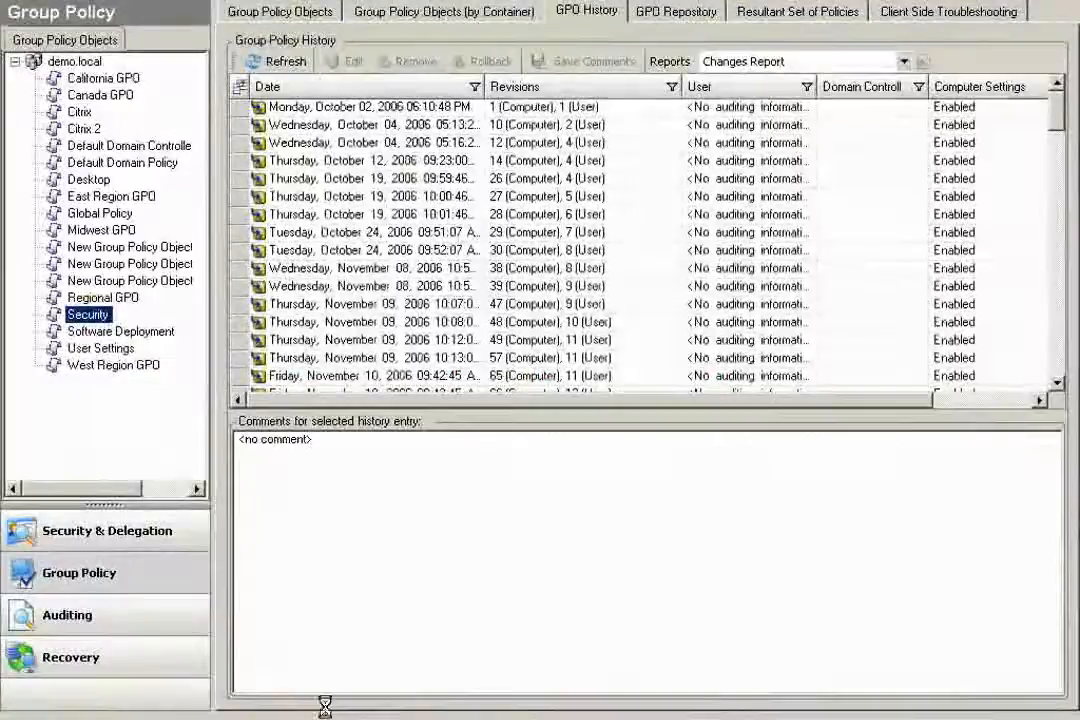
Roll the Security policy back to the selected May 21, 2008 revision
scroll("down", 3)
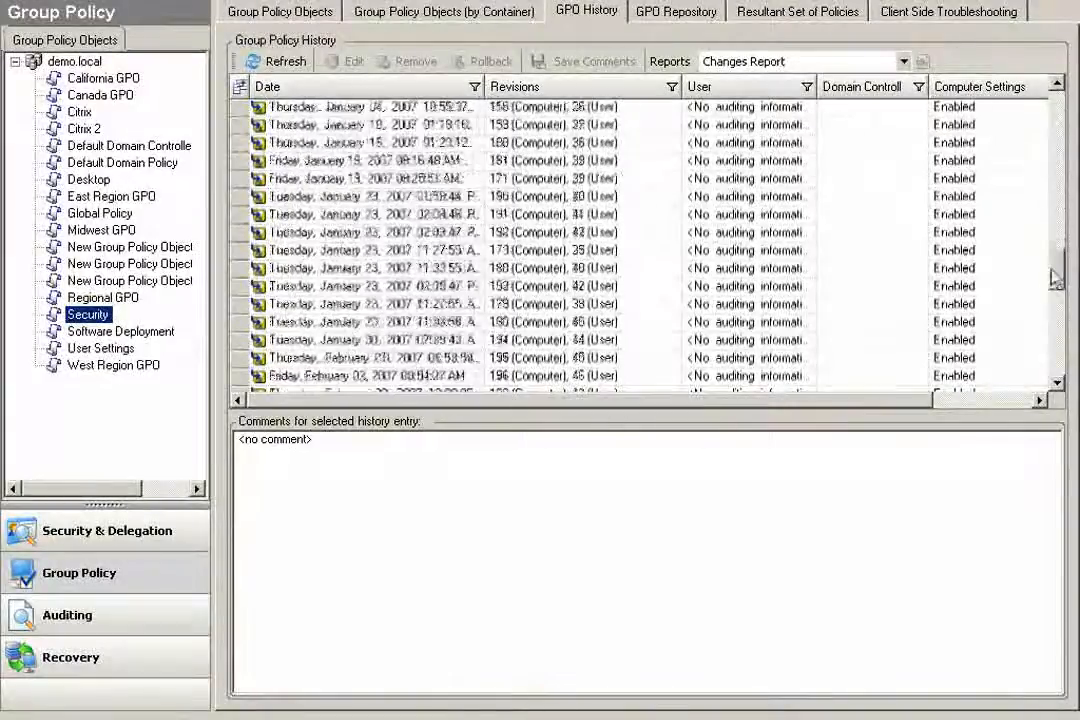
scroll("down", 3)
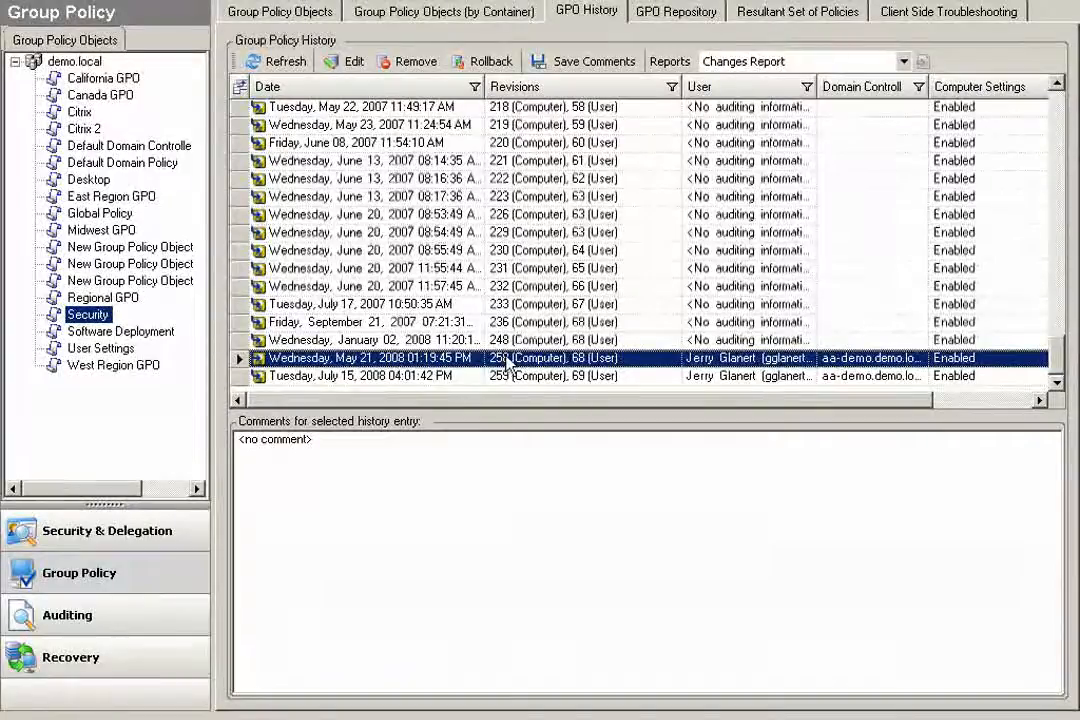
mouse_move(490, 60)
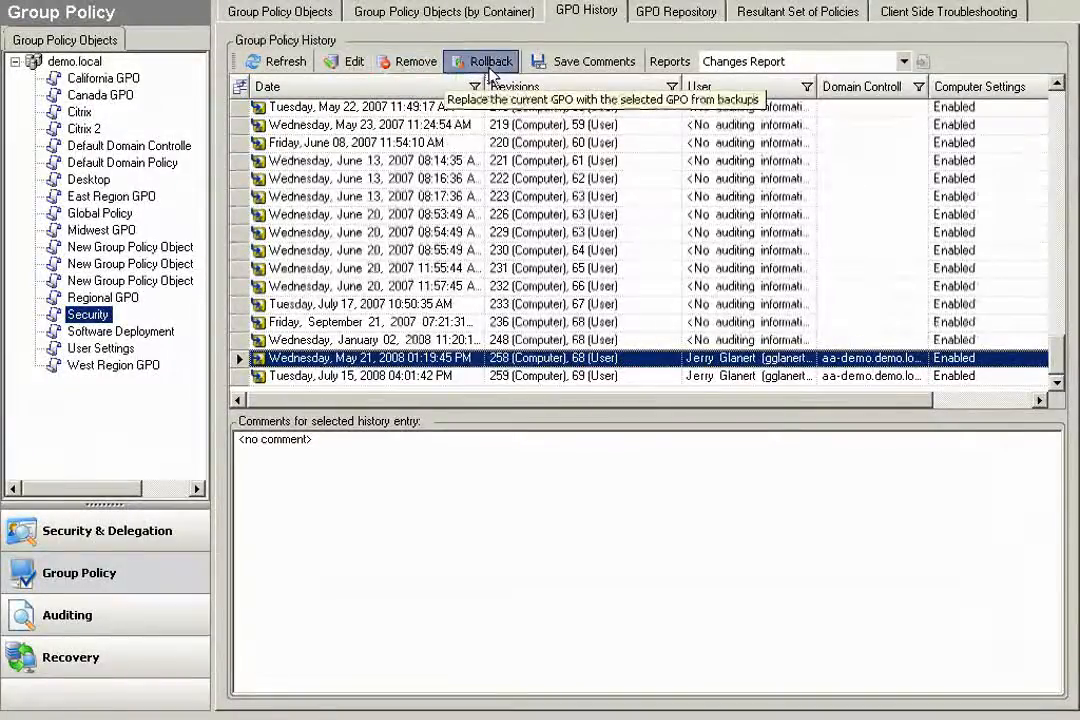
left_click(488, 60)
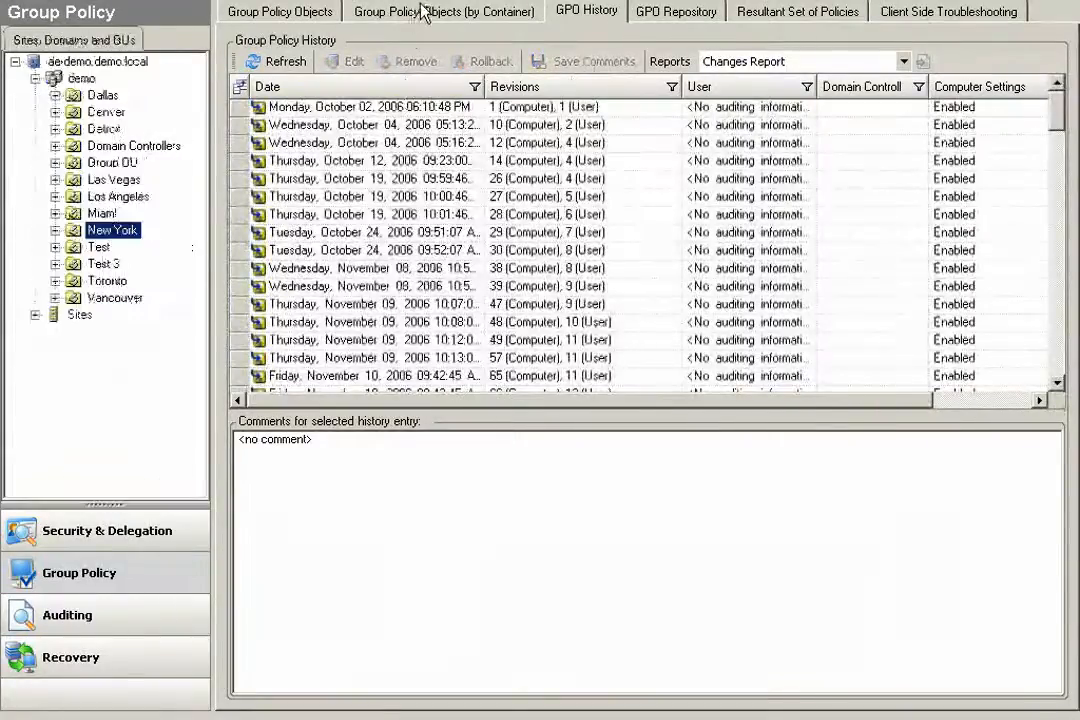
Show Miami's linked GPOs, select Citrix, and list the linked-policy and RSoP reports
left_click(444, 12)
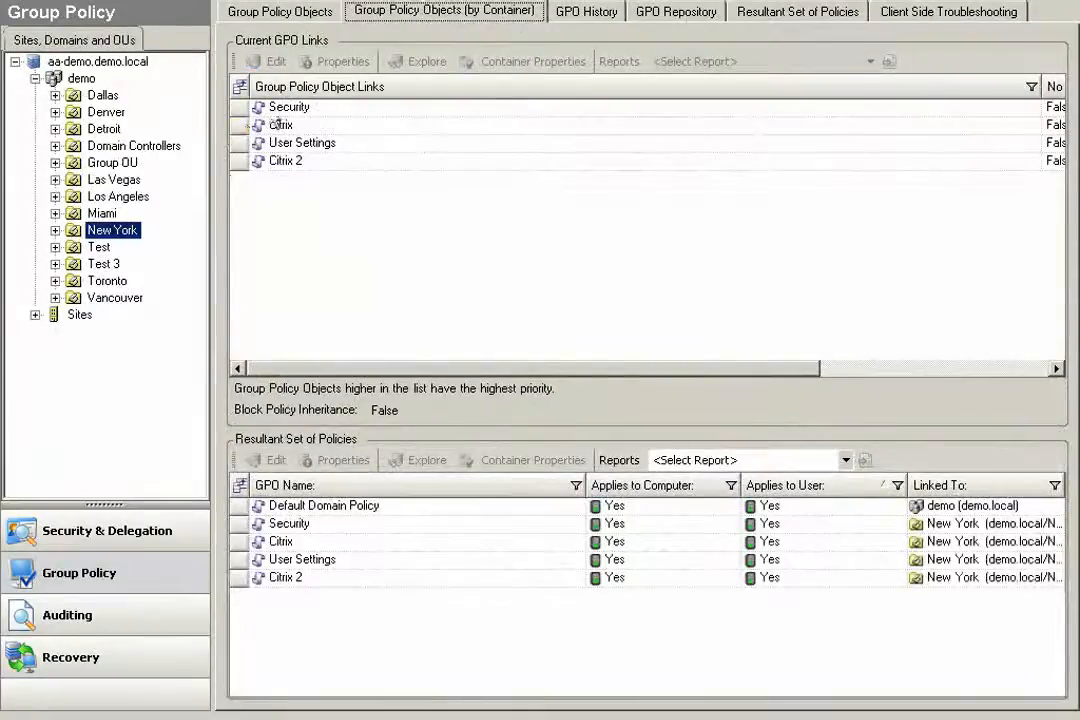
left_click(102, 212)
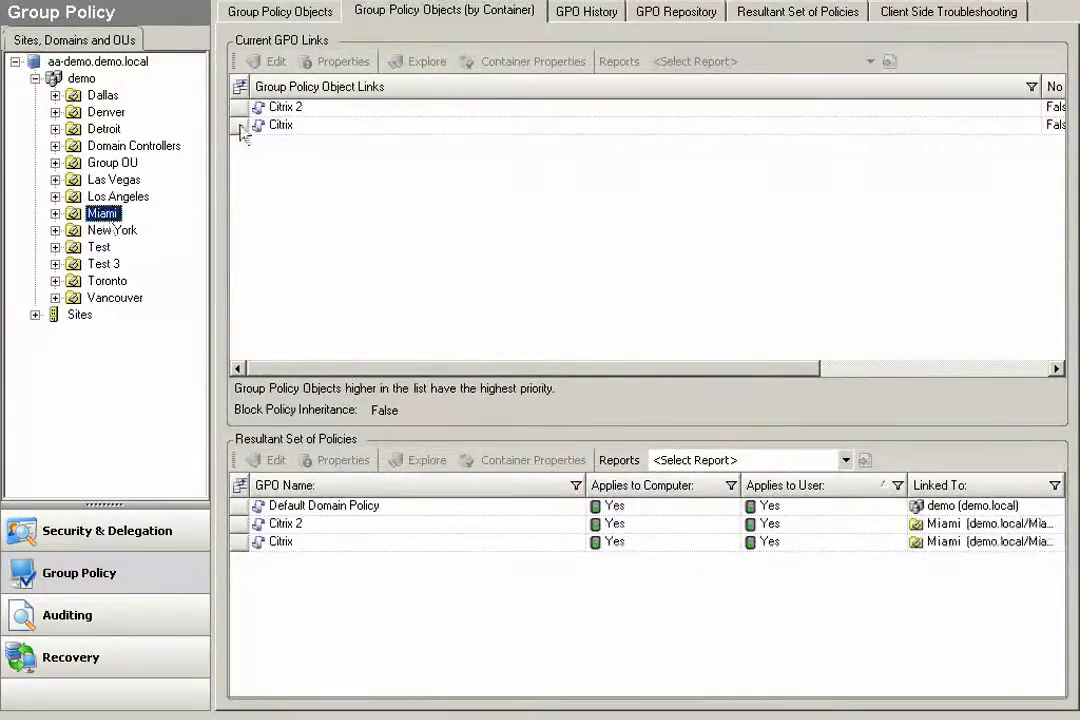
left_click(280, 124)
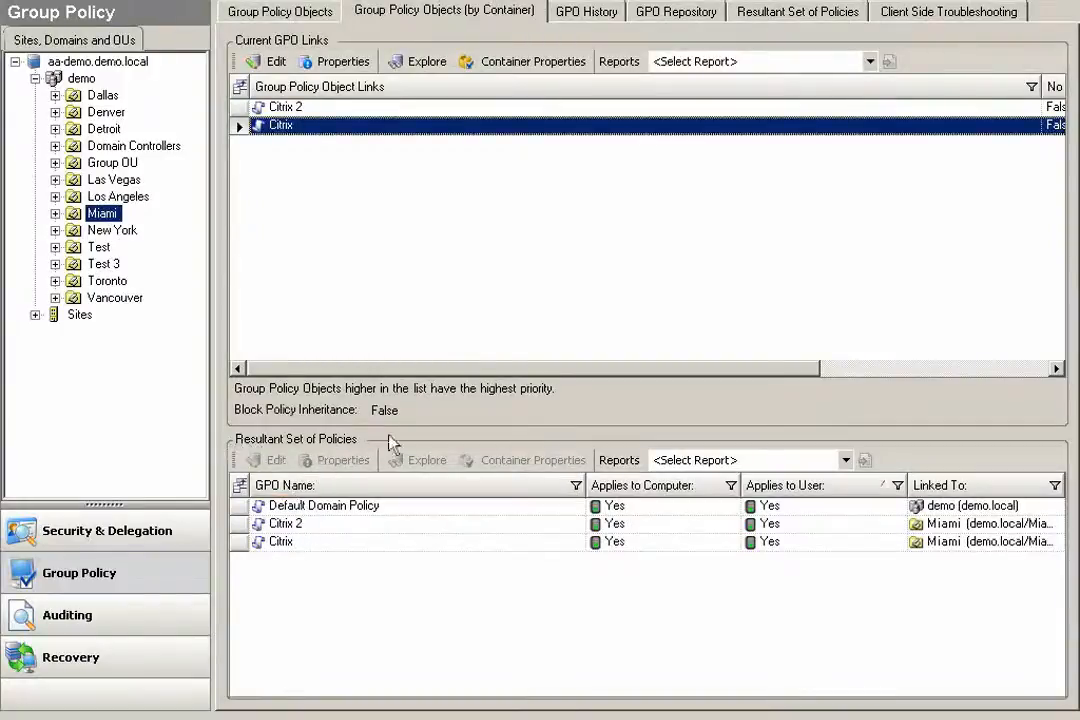
left_click(868, 60)
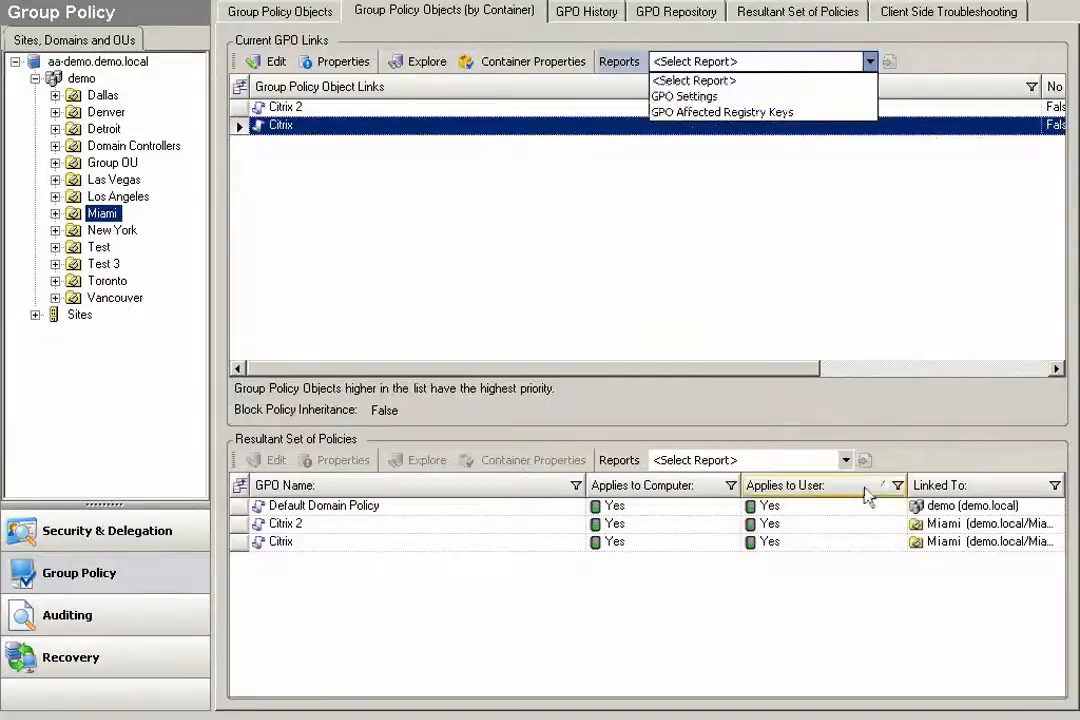
left_click(846, 458)
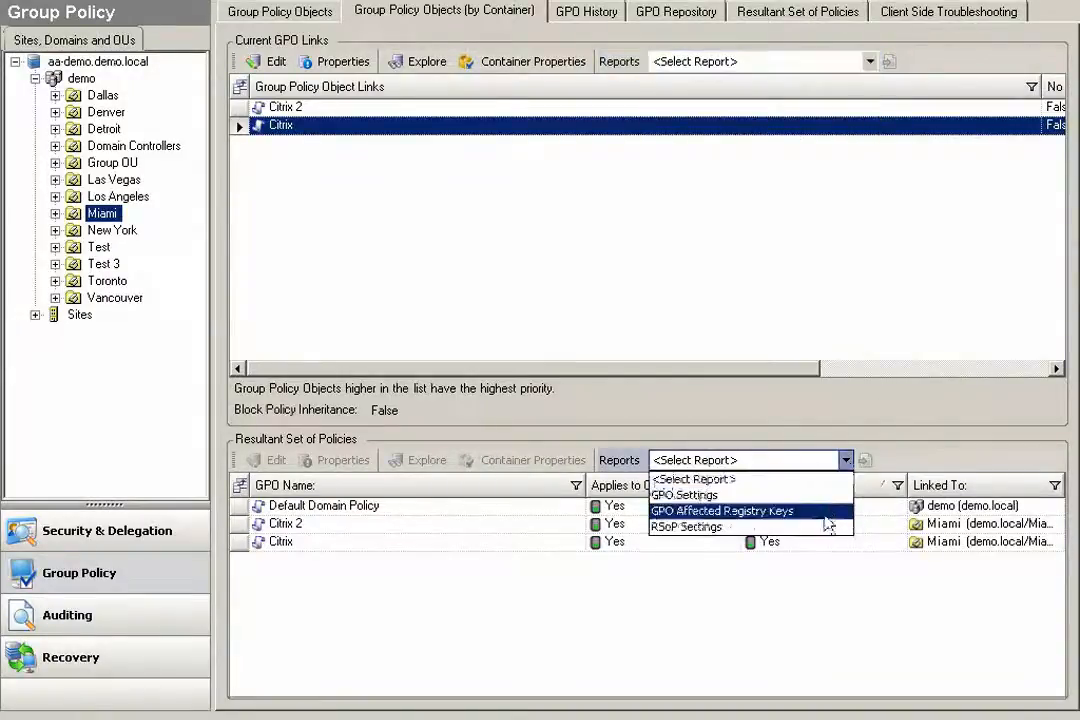
mouse_move(828, 532)
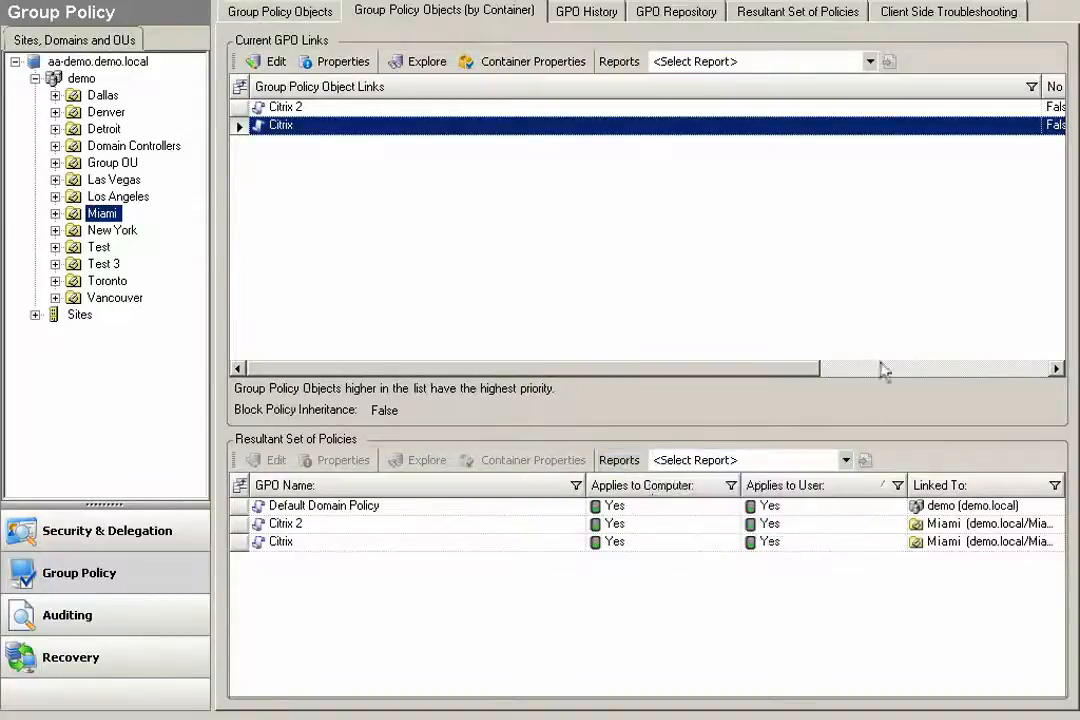
Inspect the first client-side policy event on AA-DEMO, then return to Group Policy Objects
left_click(948, 12)
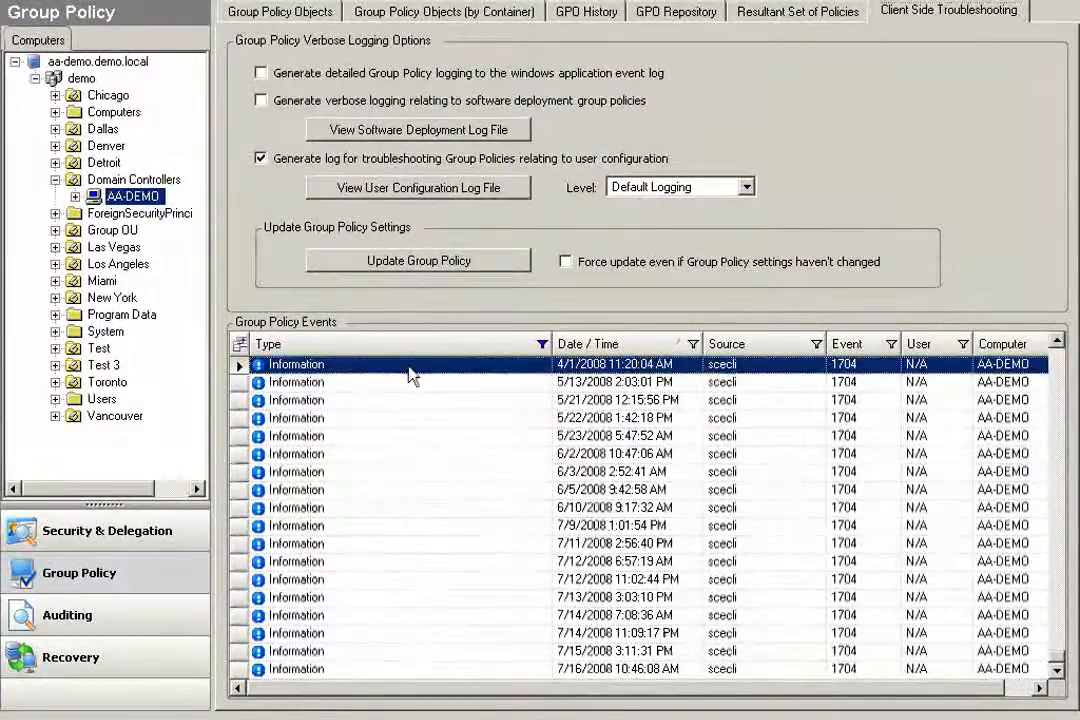
double_click(296, 364)
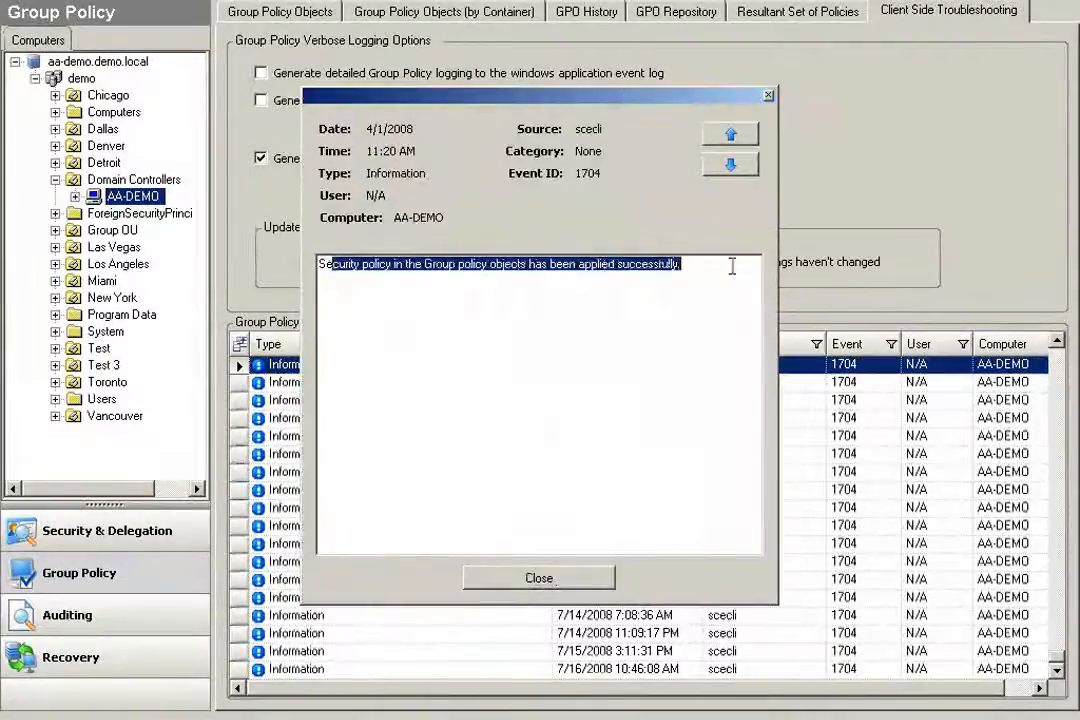
left_click(538, 578)
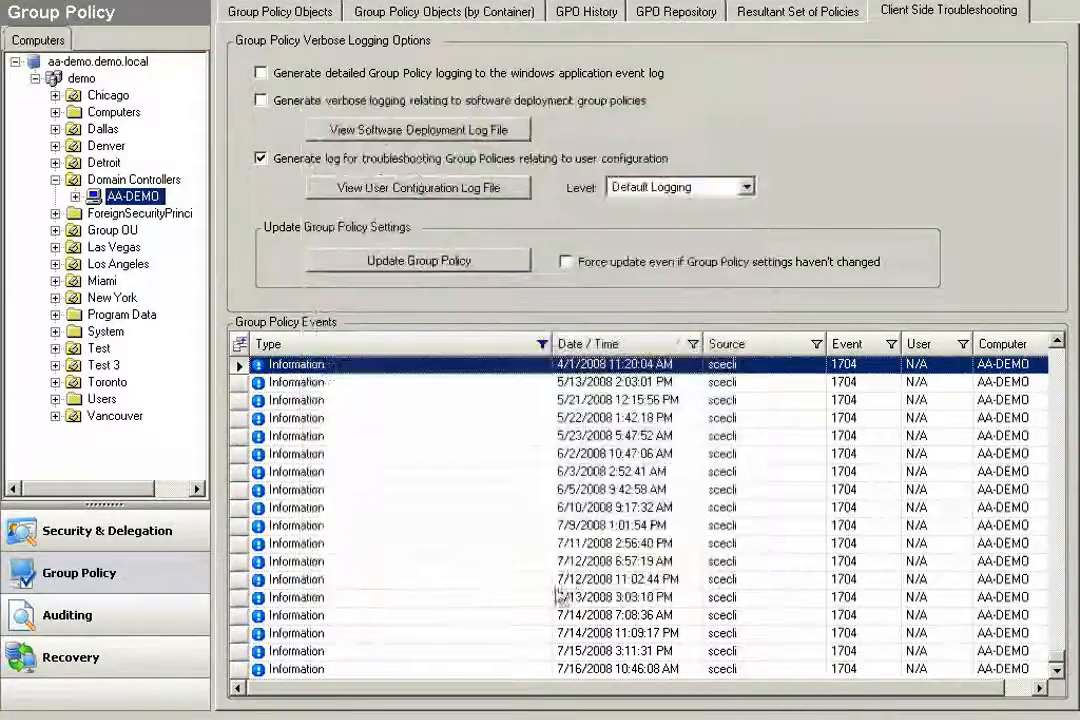
left_click(280, 12)
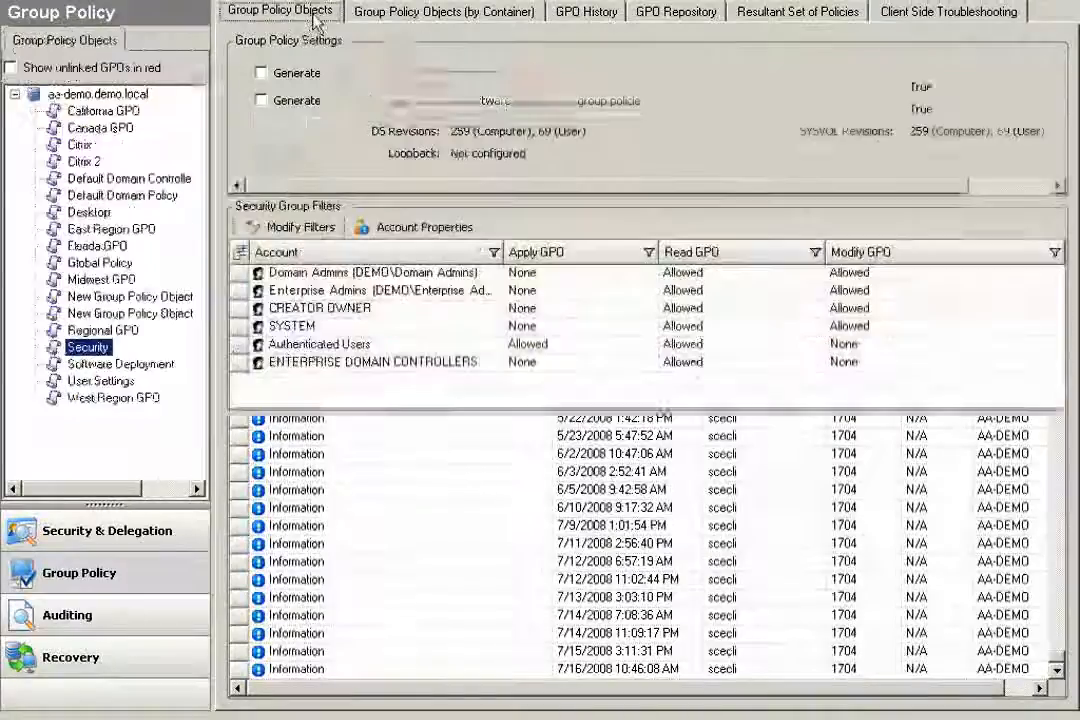